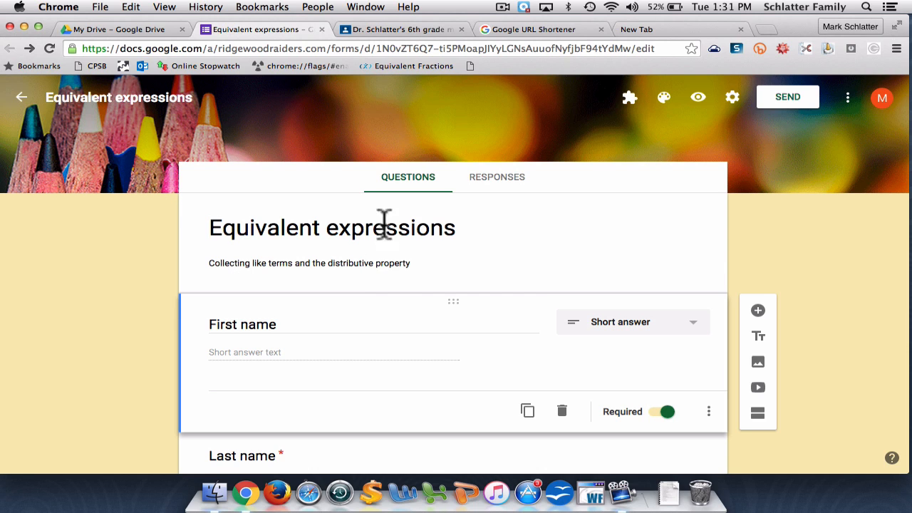
{"action": "mouse_move", "coordinate": [407, 270]}
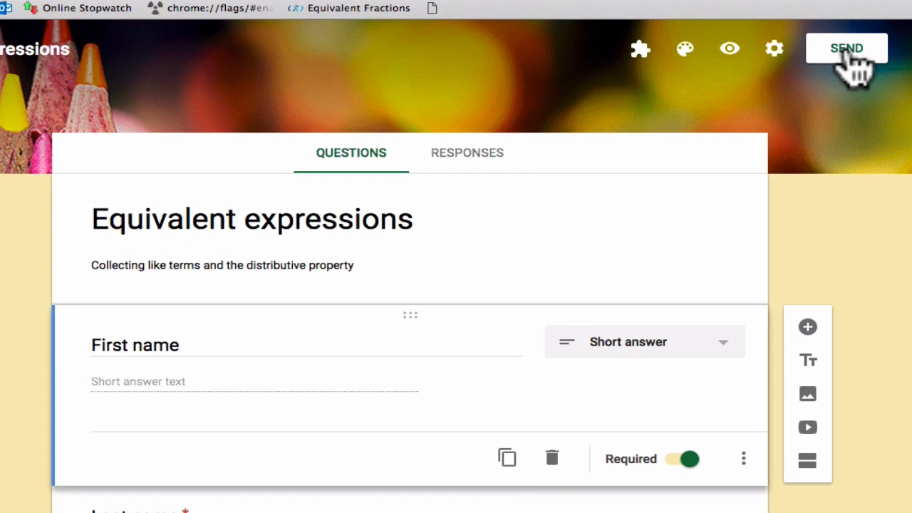
Step: From Send, glance at the embed code, then display the Equivalent expressions form's shareable link
{"action": "left_click", "coordinate": [847, 48]}
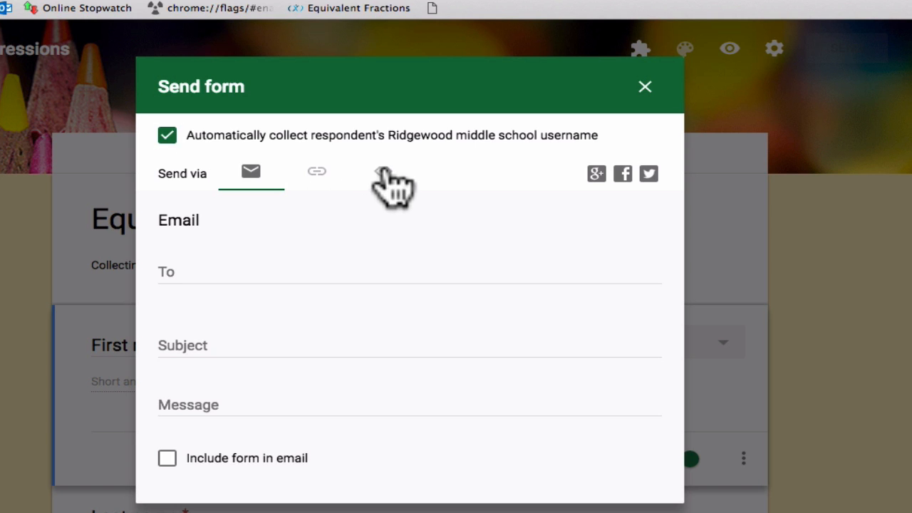
{"action": "left_click", "coordinate": [383, 172]}
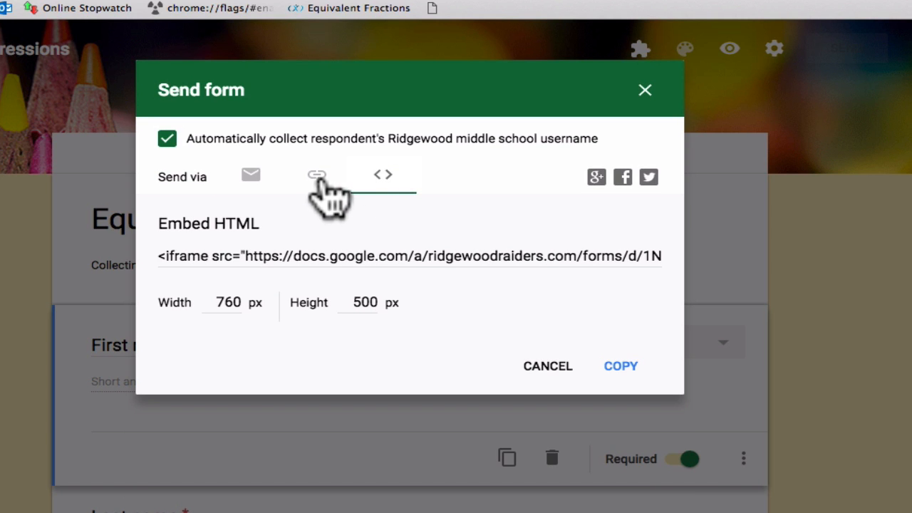
{"action": "left_click", "coordinate": [317, 174]}
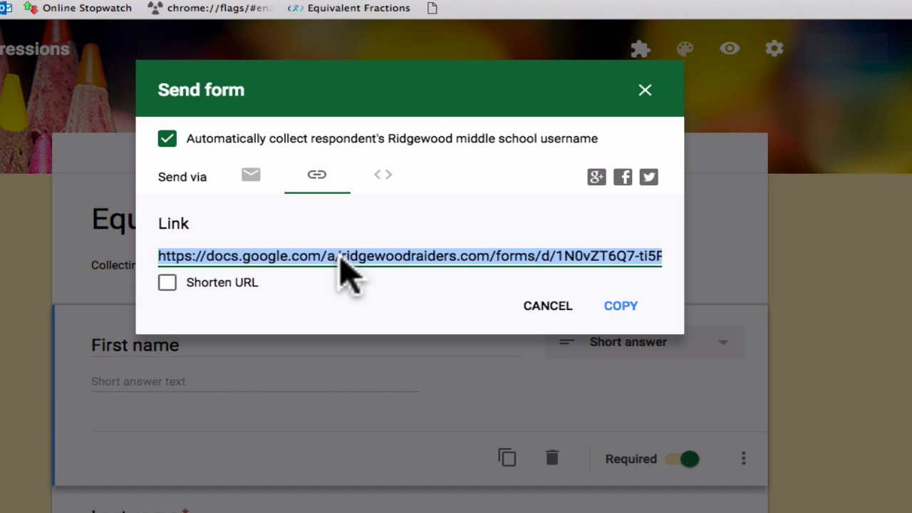
{"action": "mouse_move", "coordinate": [406, 274]}
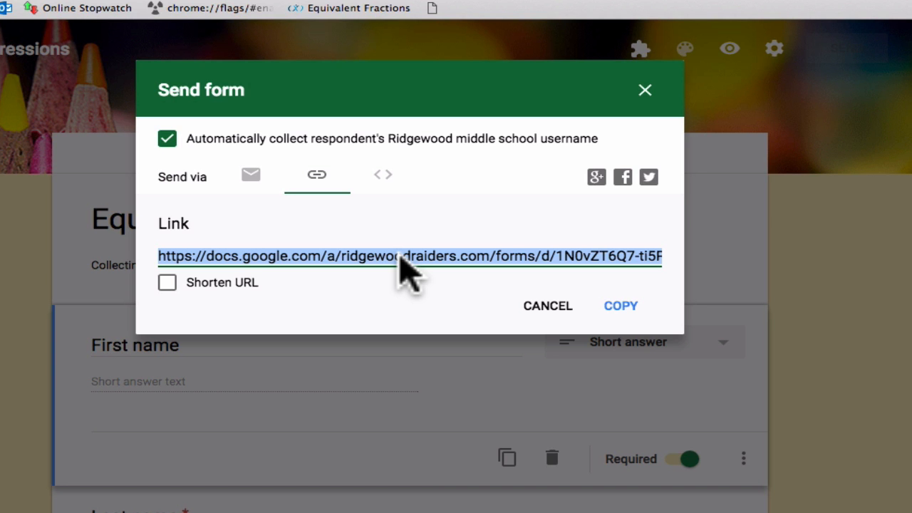
{"action": "mouse_move", "coordinate": [442, 285]}
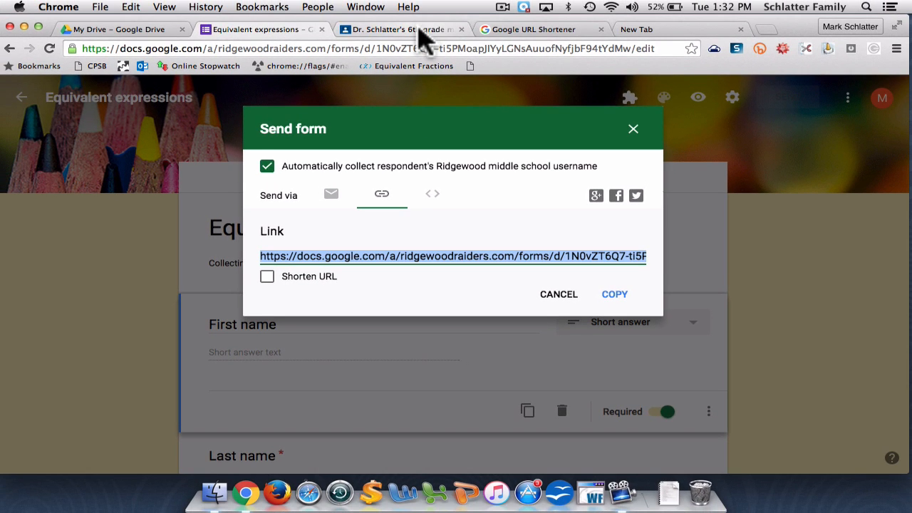
Step: Switch to the Google Classroom tab showing the 6th grade math class stream
{"action": "left_click", "coordinate": [402, 29]}
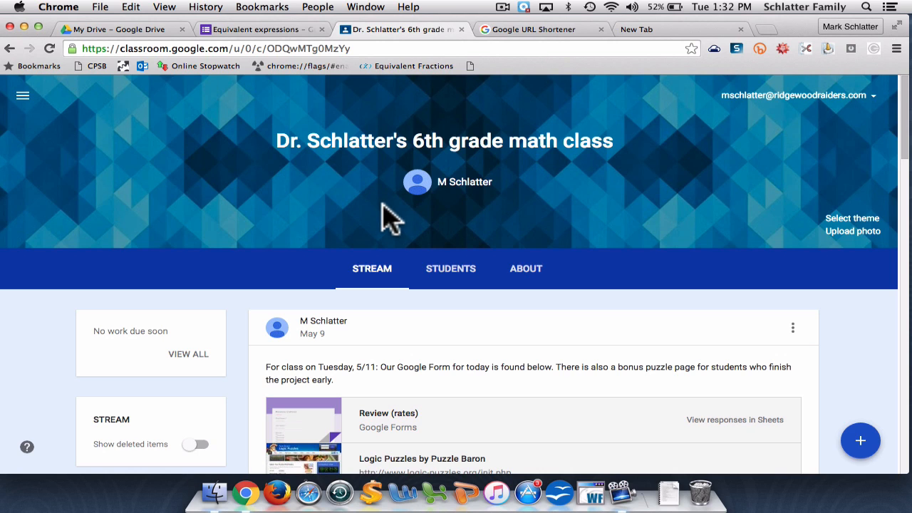
{"action": "mouse_move", "coordinate": [494, 200]}
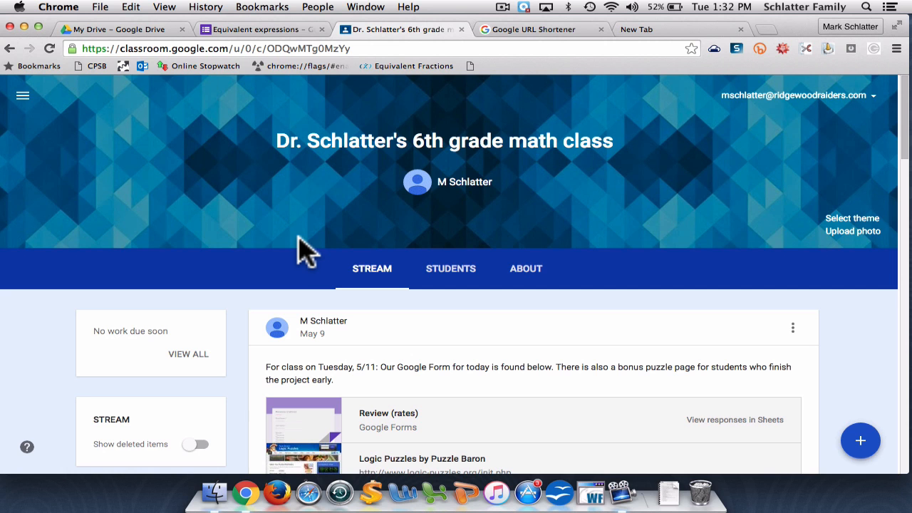
{"action": "mouse_move", "coordinate": [474, 332]}
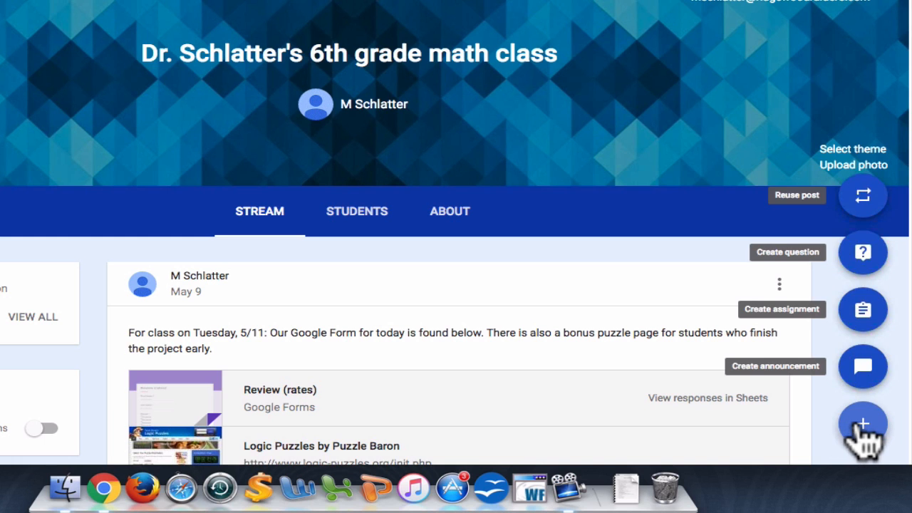
Step: Post a class announcement 'Here is your Google Form for today.' with the pasted form link attached
{"action": "left_click", "coordinate": [863, 366]}
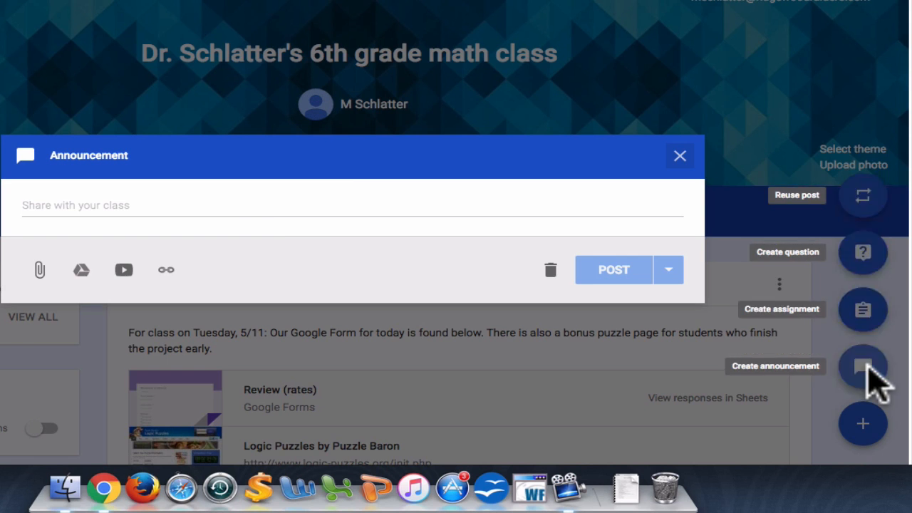
{"action": "left_click", "coordinate": [257, 205]}
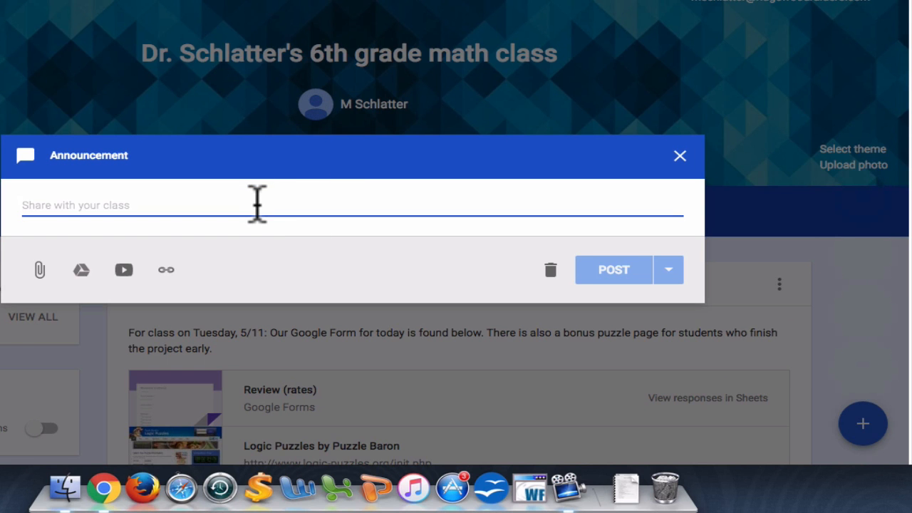
{"action": "type", "text": "Here is your Google Form for today."}
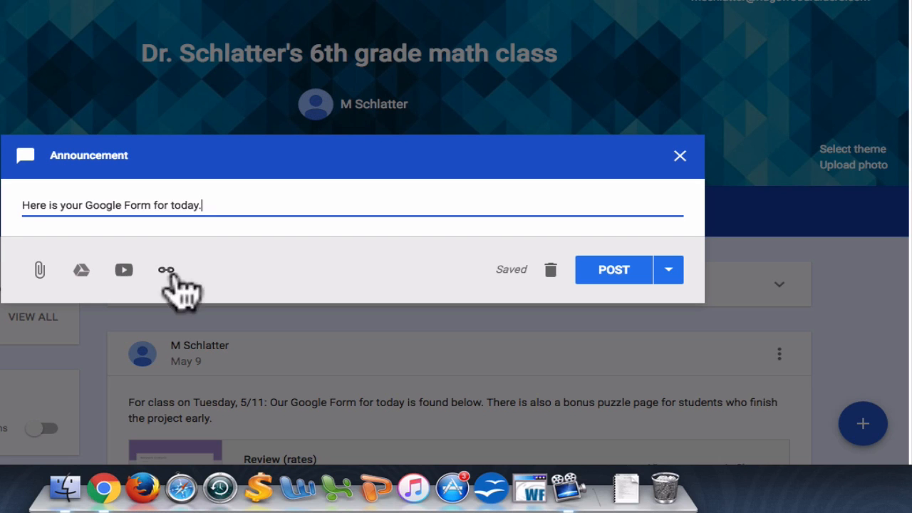
{"action": "mouse_move", "coordinate": [166, 269]}
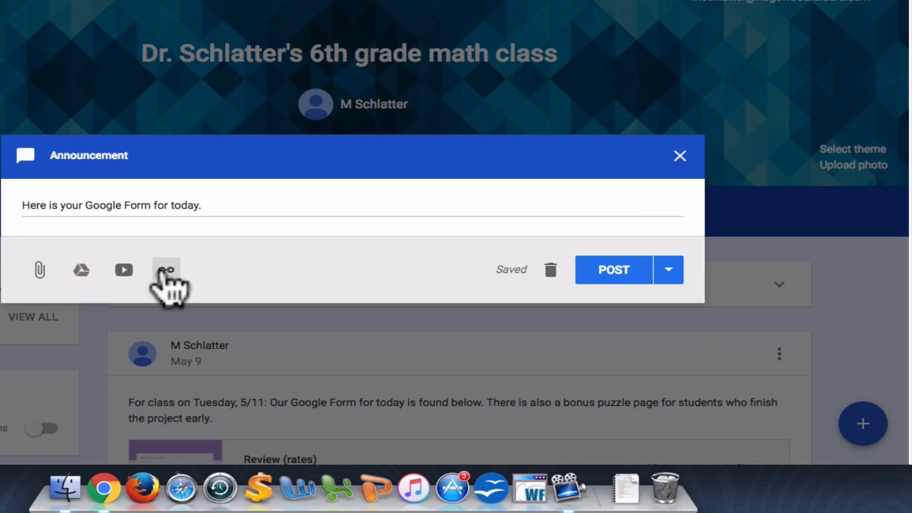
{"action": "left_click", "coordinate": [166, 269]}
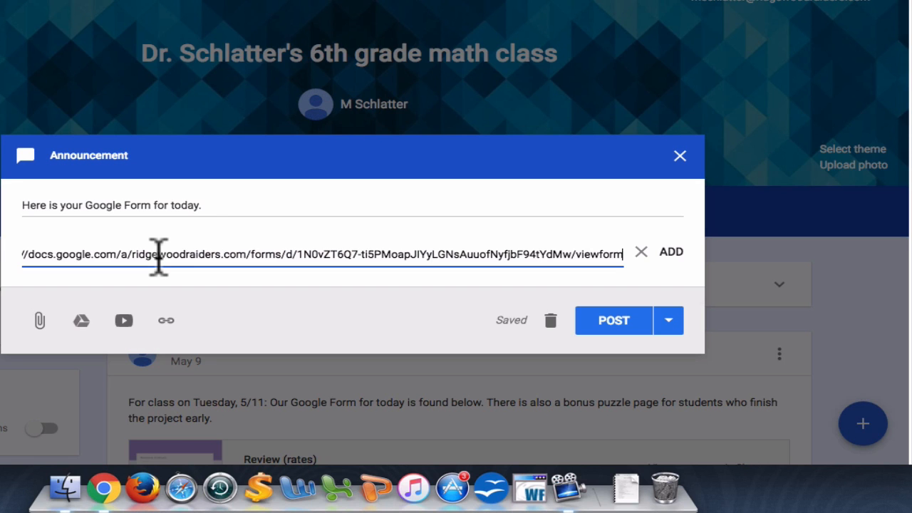
{"action": "mouse_move", "coordinate": [645, 267]}
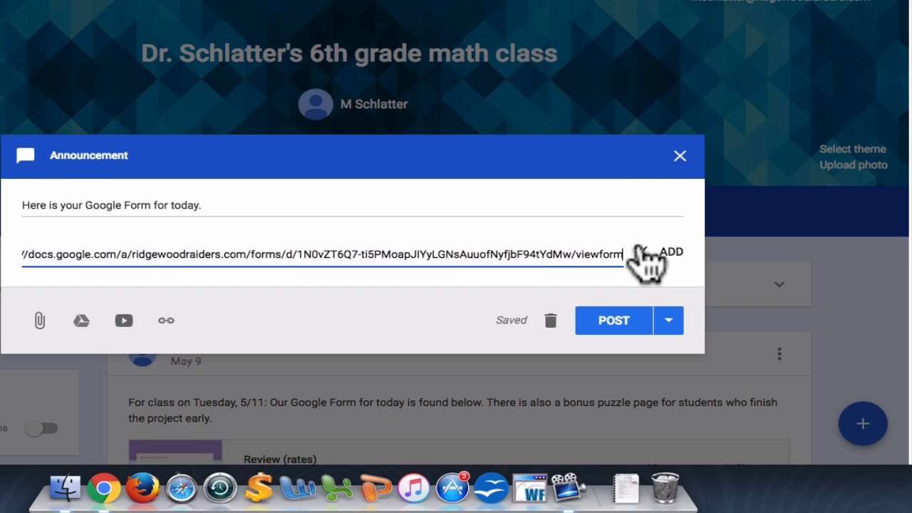
{"action": "left_click", "coordinate": [671, 252]}
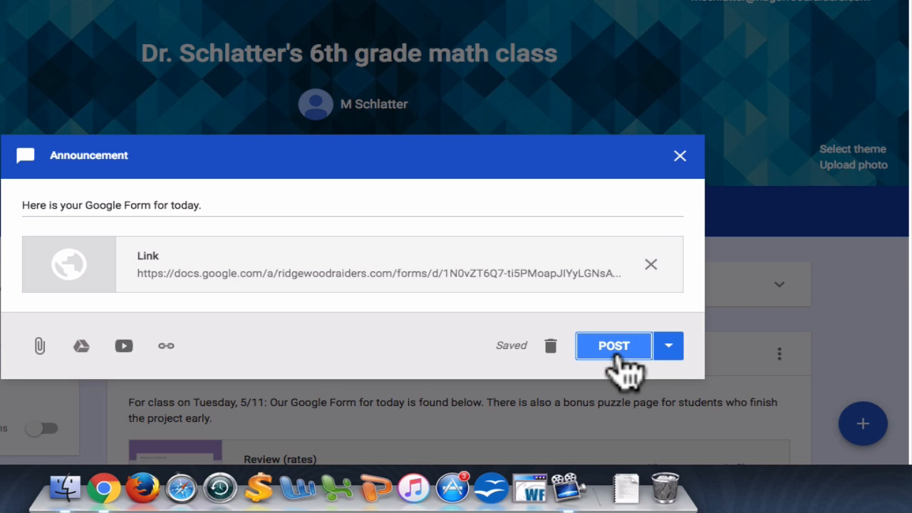
{"action": "left_click", "coordinate": [613, 345]}
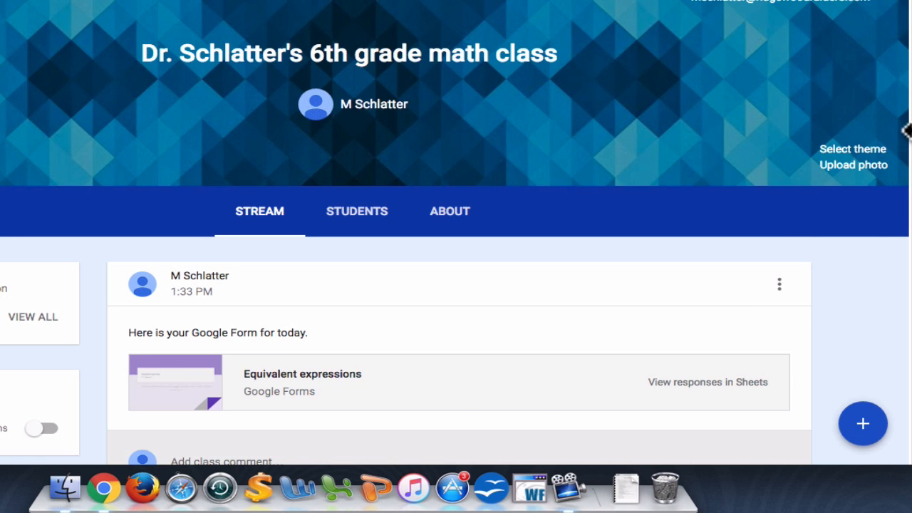
{"action": "scroll", "scroll_direction": "down", "scroll_amount": 3}
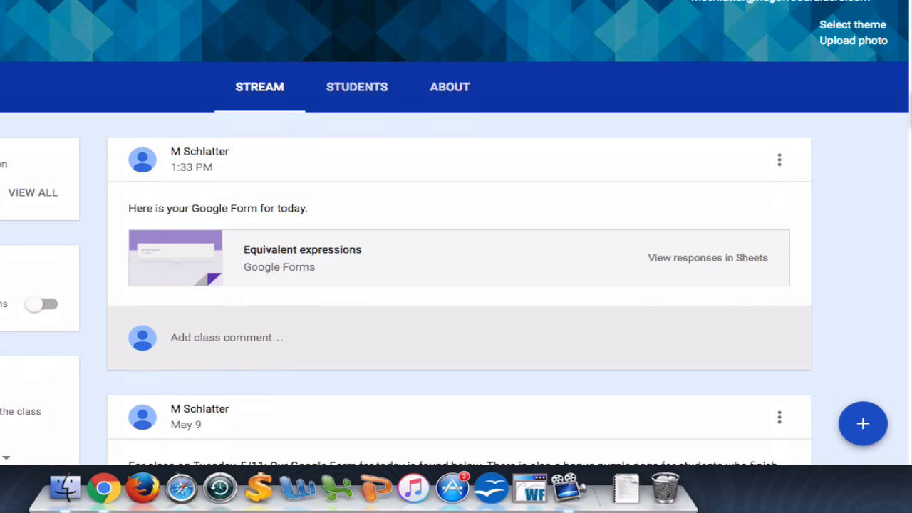
{"action": "mouse_move", "coordinate": [302, 250]}
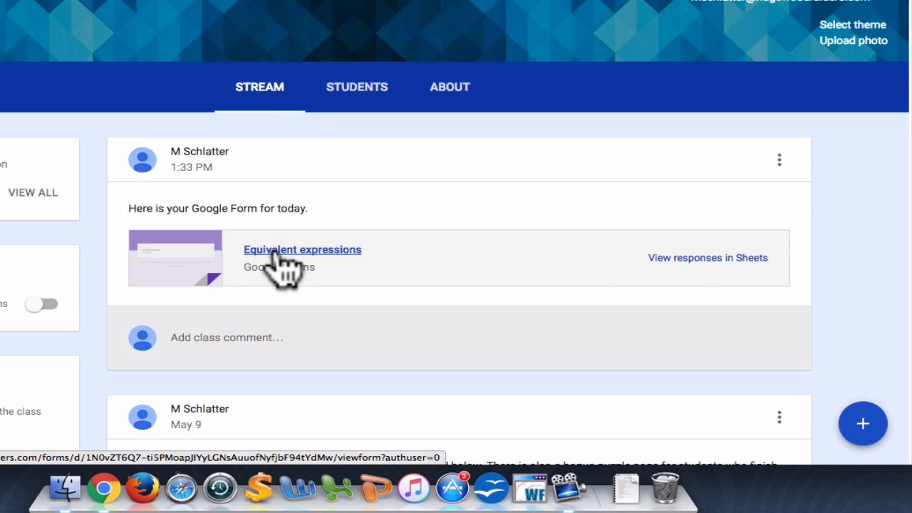
{"action": "mouse_move", "coordinate": [329, 151]}
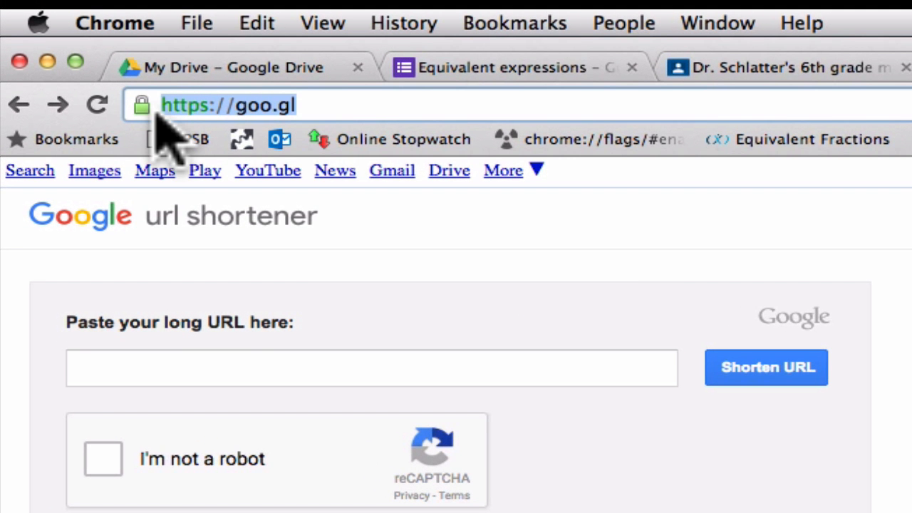
Step: Paste the form's viewform URL, pass the robot check, and shorten it to goo.gl/BGTx4C
{"action": "left_click", "coordinate": [370, 368]}
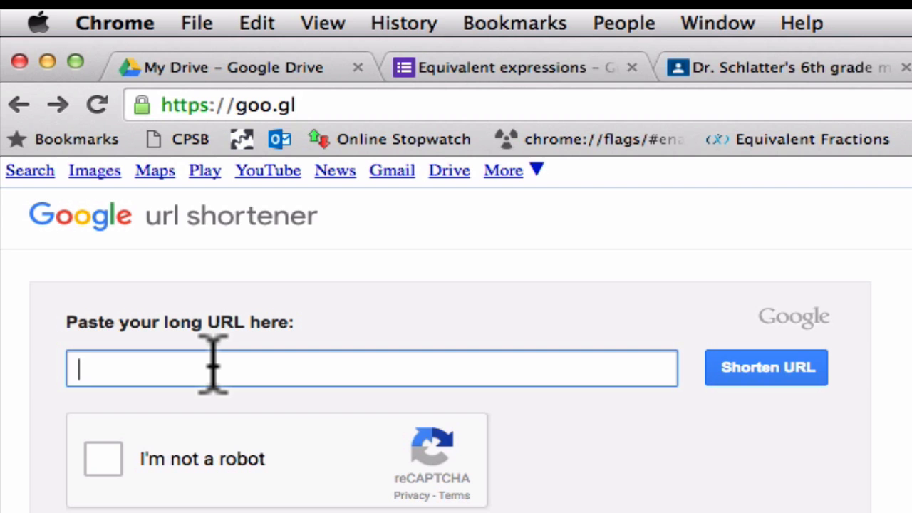
{"action": "type", "text": "ZT6Q7-ti5PMoapJJYyLGNsAuuofNyfjbF94tYdMw/viewform"}
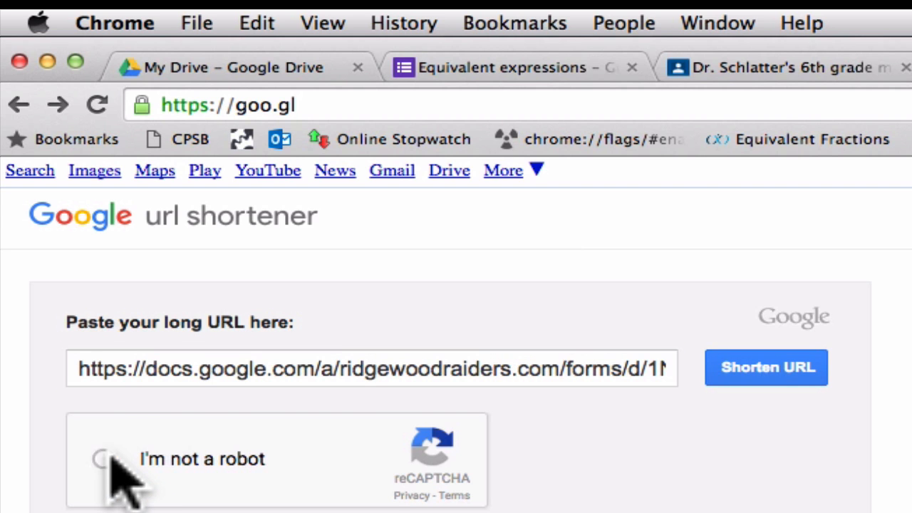
{"action": "left_click", "coordinate": [100, 459]}
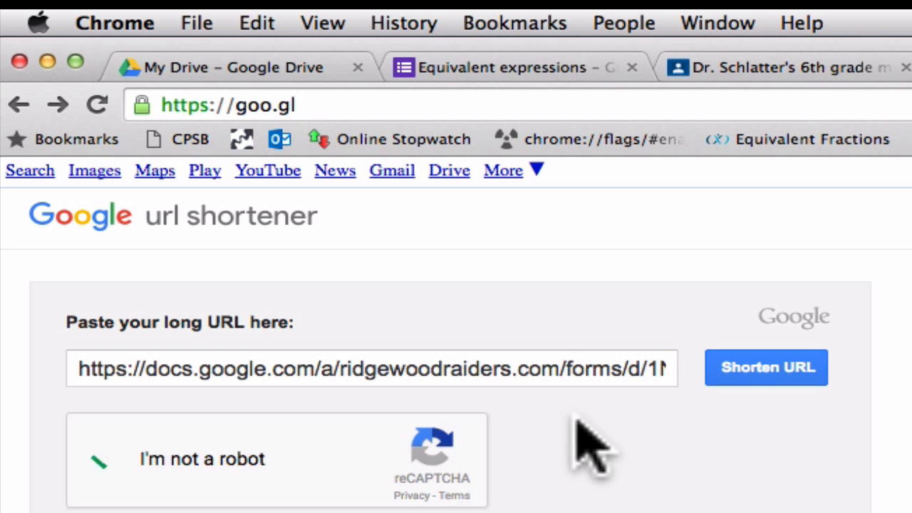
{"action": "left_click", "coordinate": [766, 367]}
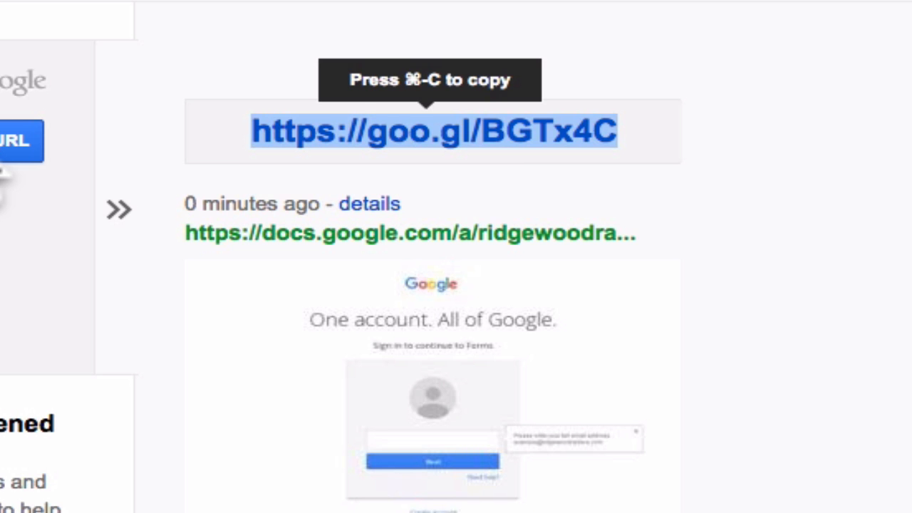
{"action": "mouse_move", "coordinate": [624, 214]}
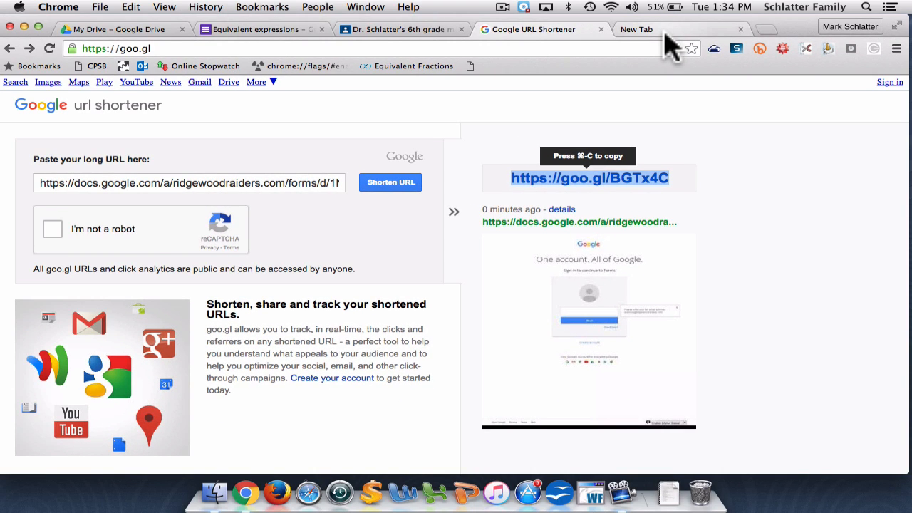
{"action": "mouse_move", "coordinate": [660, 56]}
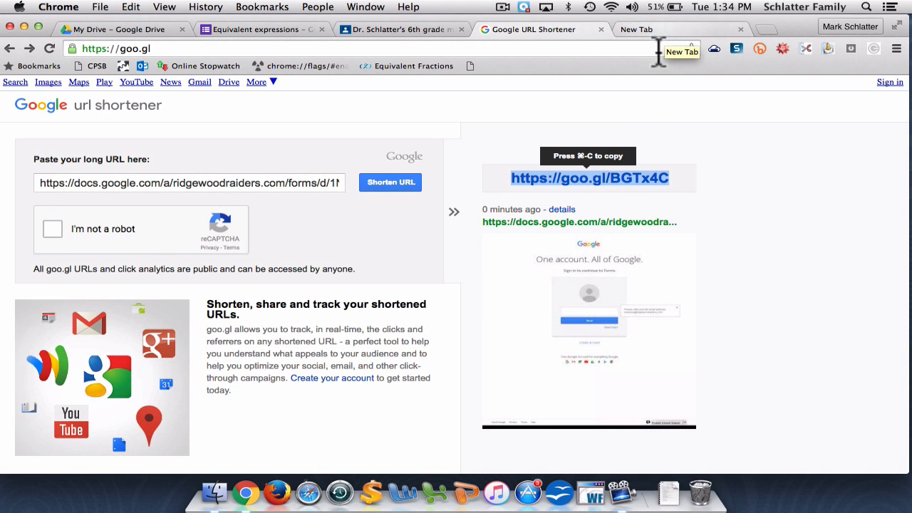
{"action": "mouse_move", "coordinate": [634, 149]}
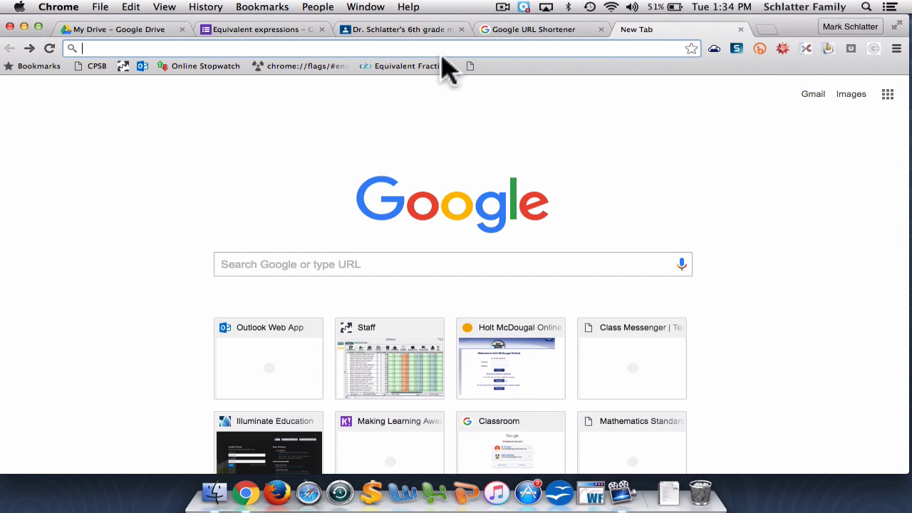
Step: Search Google for 'qr code generator' in a new tab
{"action": "left_click", "coordinate": [453, 264]}
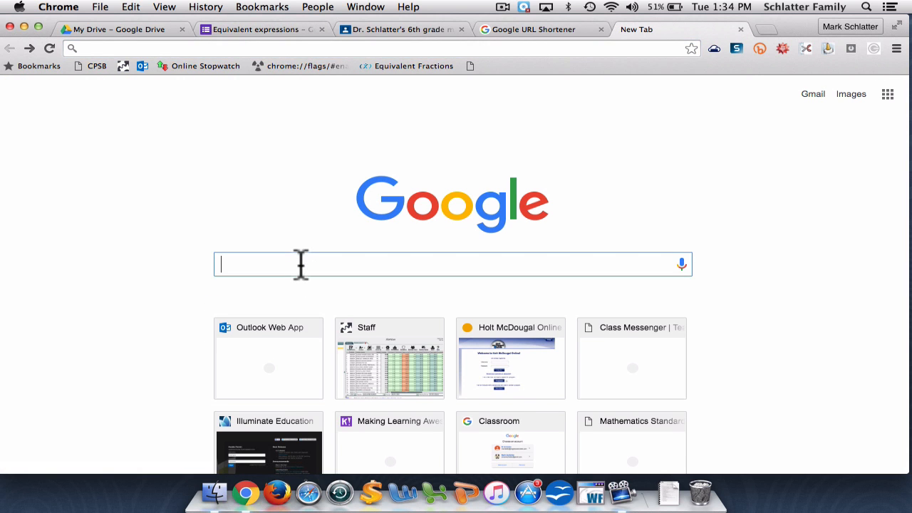
{"action": "type", "text": "qr code generator"}
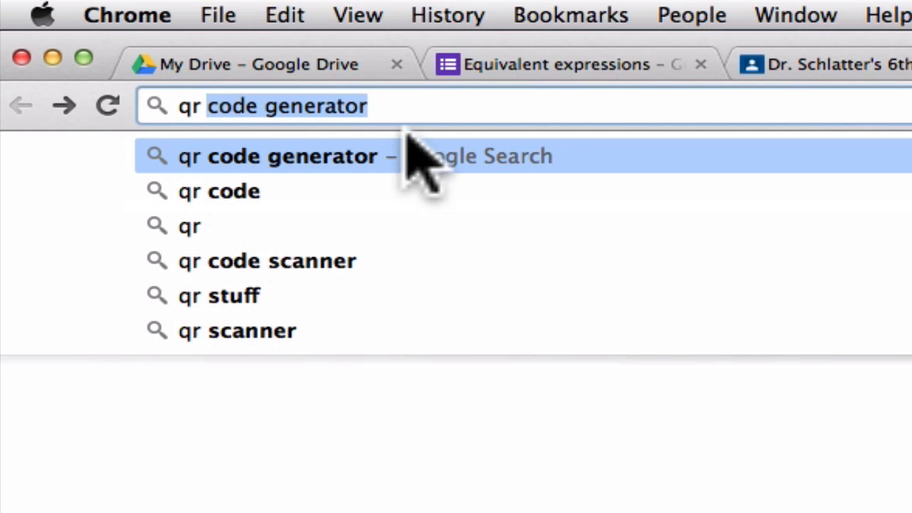
{"action": "mouse_move", "coordinate": [357, 193]}
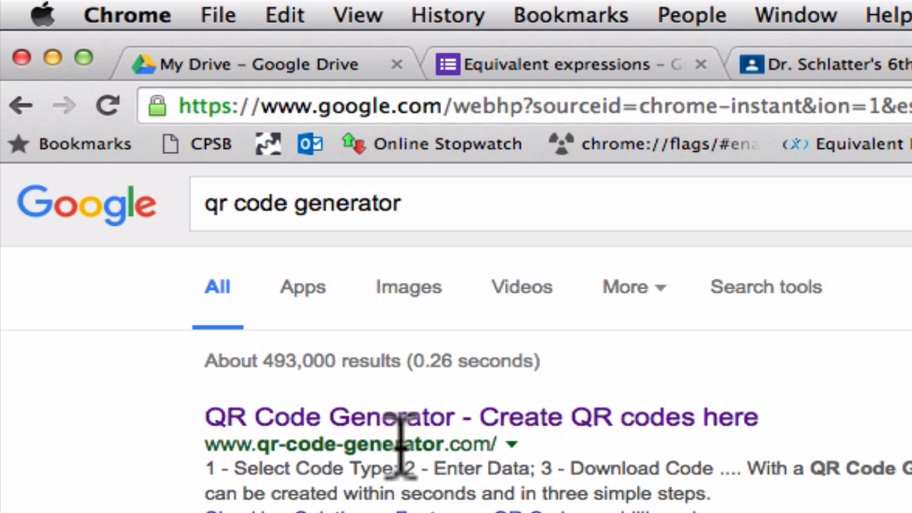
Step: Build a JPG website QR code from the form link on qr-code-generator.com, then return to the form
{"action": "left_click", "coordinate": [481, 417]}
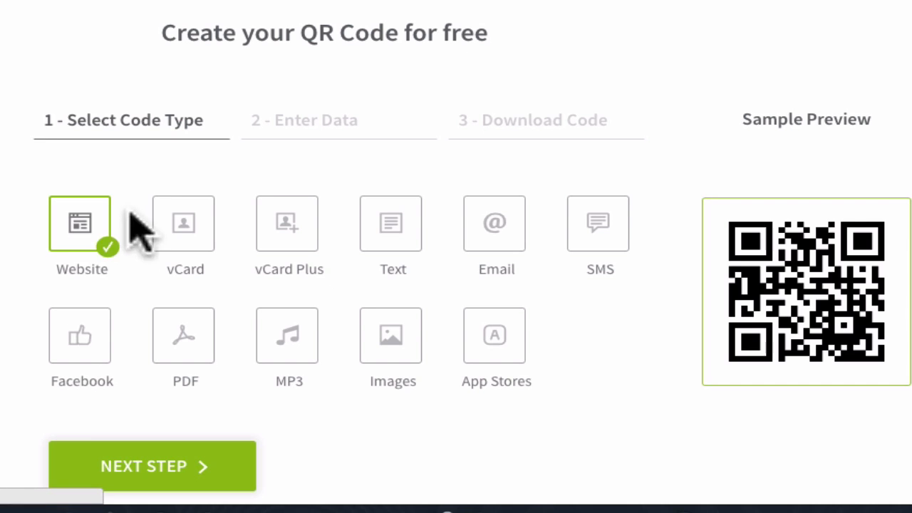
{"action": "mouse_move", "coordinate": [82, 264]}
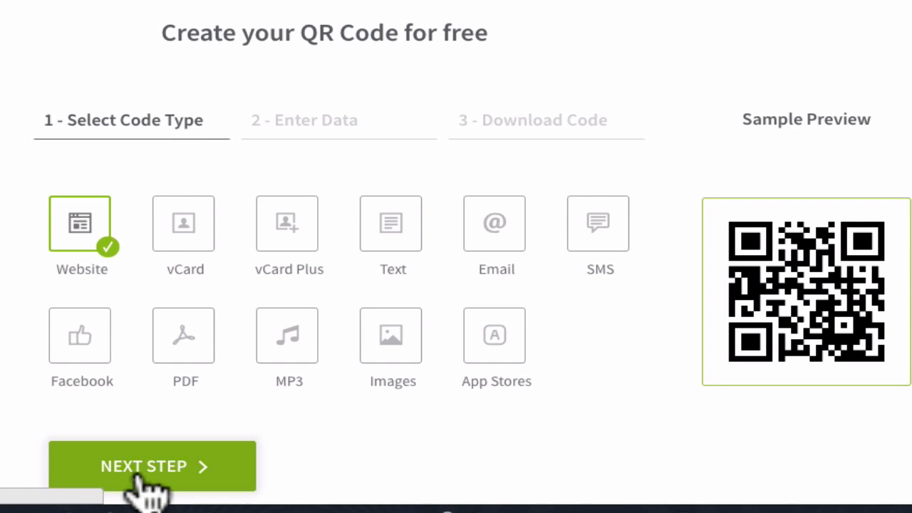
{"action": "left_click", "coordinate": [152, 466]}
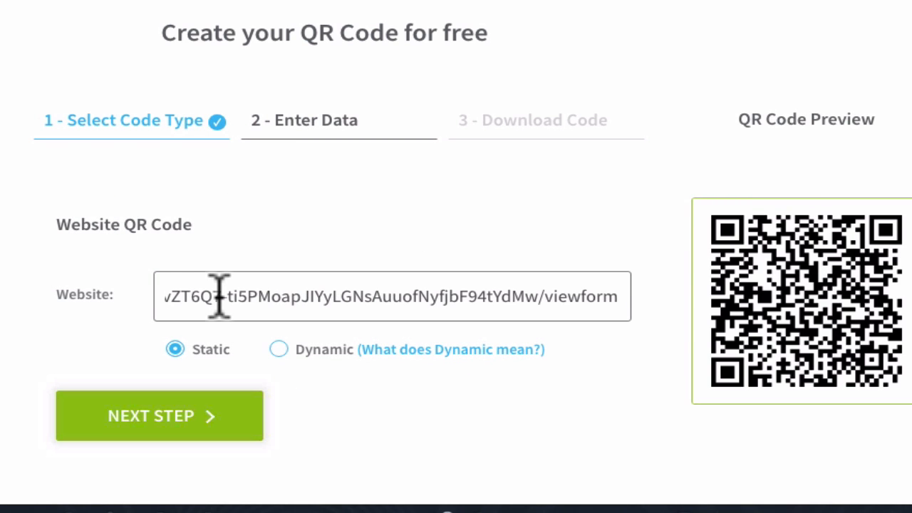
{"action": "left_click", "coordinate": [159, 415]}
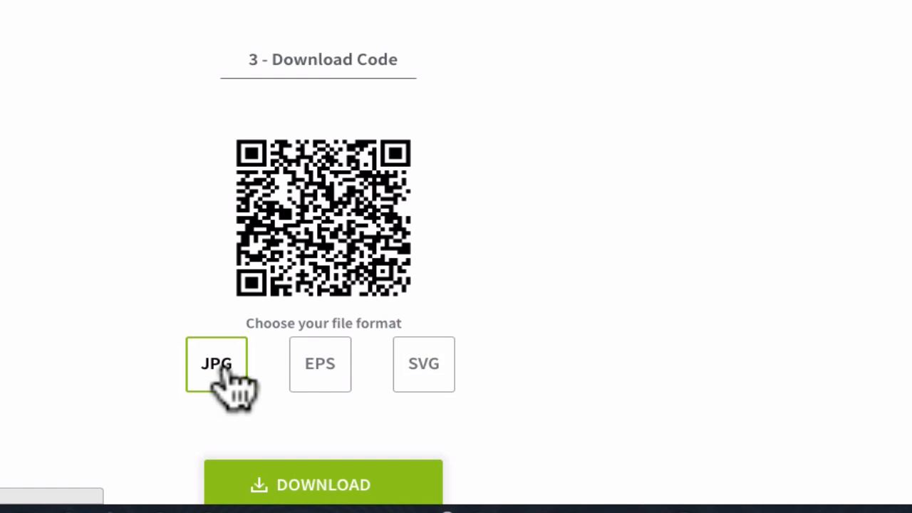
{"action": "left_click", "coordinate": [256, 29]}
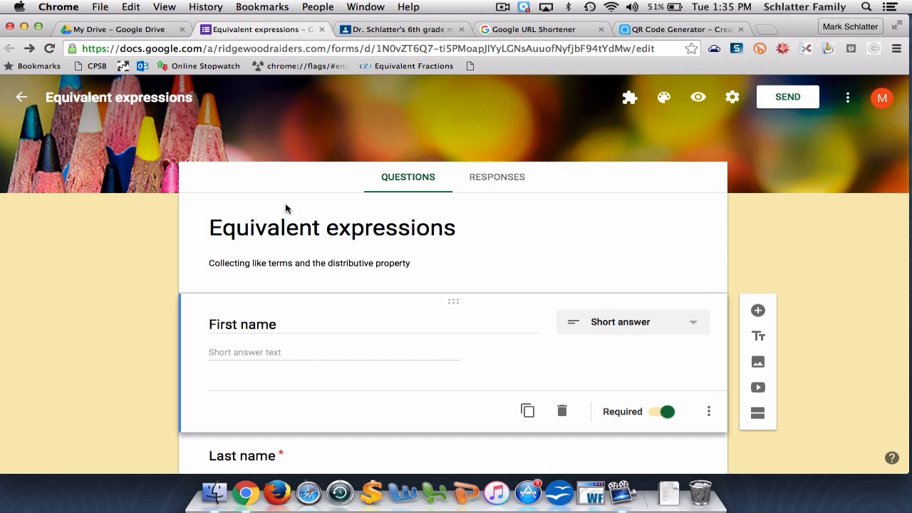
Step: Check the Classroom announcement and goo.gl link tabs, ending on the QR code download page
{"action": "left_click", "coordinate": [399, 29]}
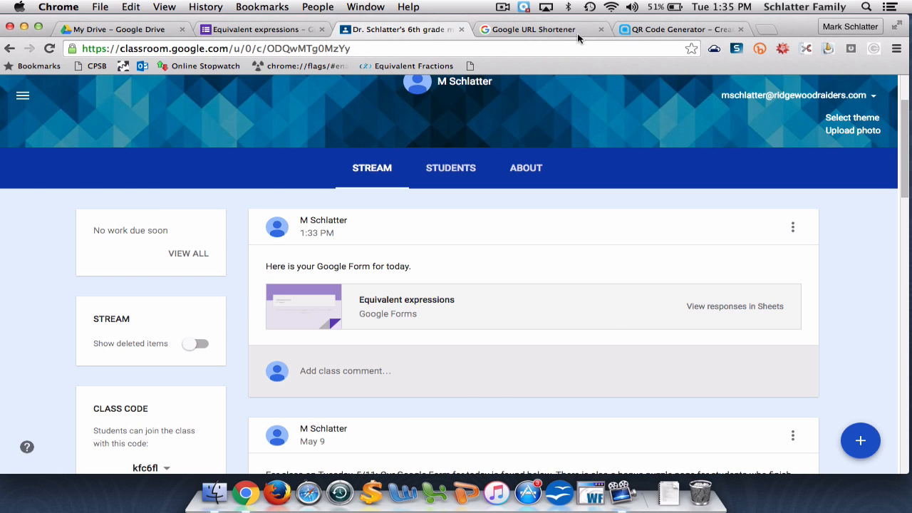
{"action": "left_click", "coordinate": [531, 30]}
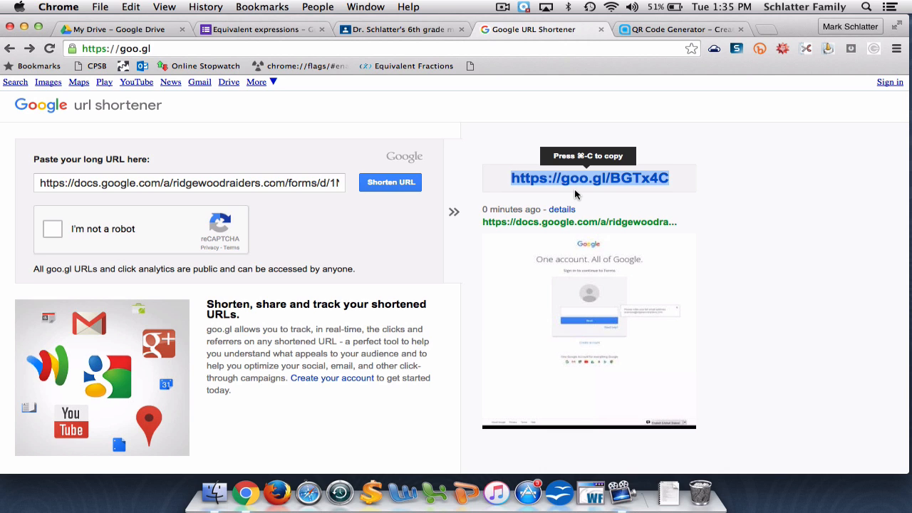
{"action": "left_click", "coordinate": [677, 29]}
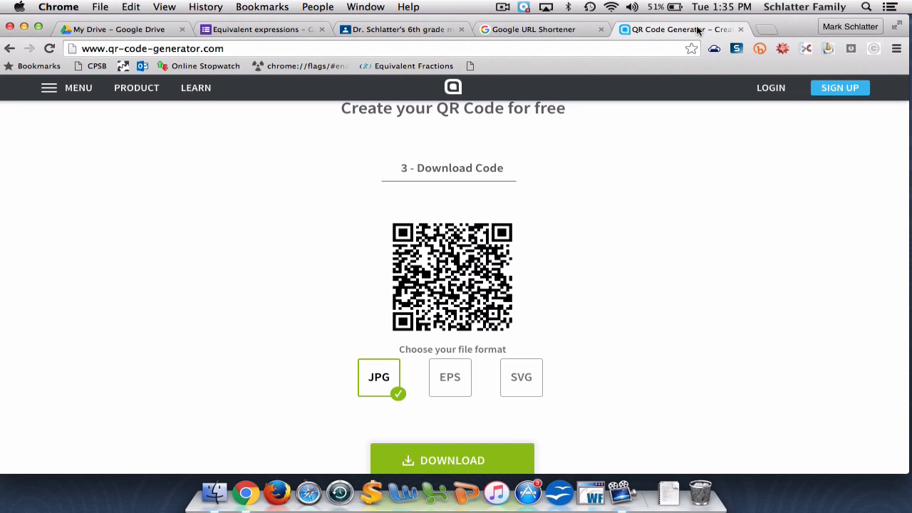